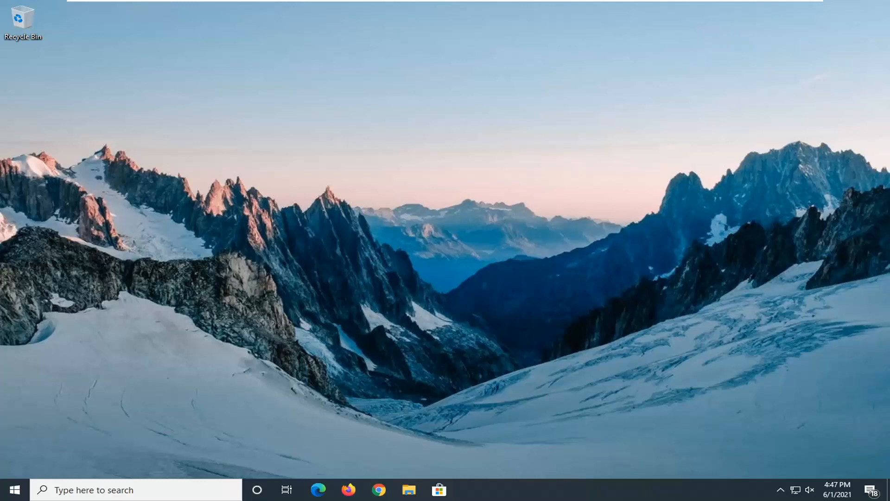
pyautogui.moveTo(310, 387)
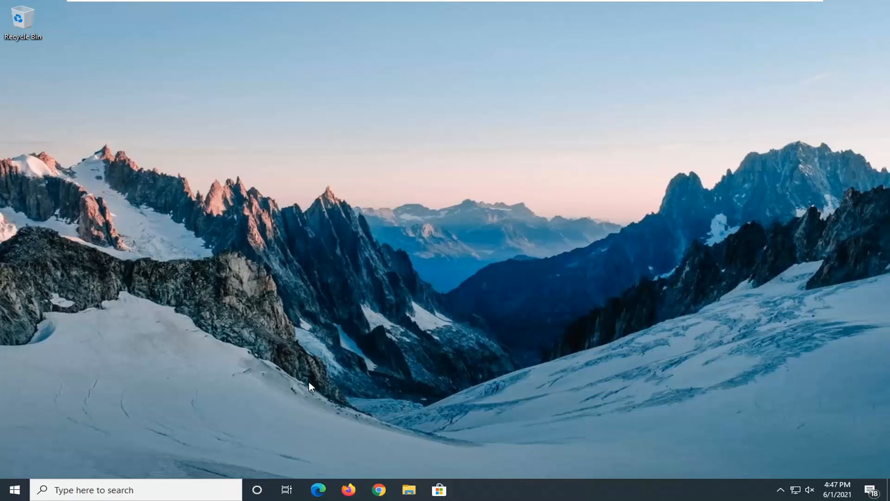
# Launch Edge from the taskbar and open its Settings and more menu
pyautogui.click(286, 490)
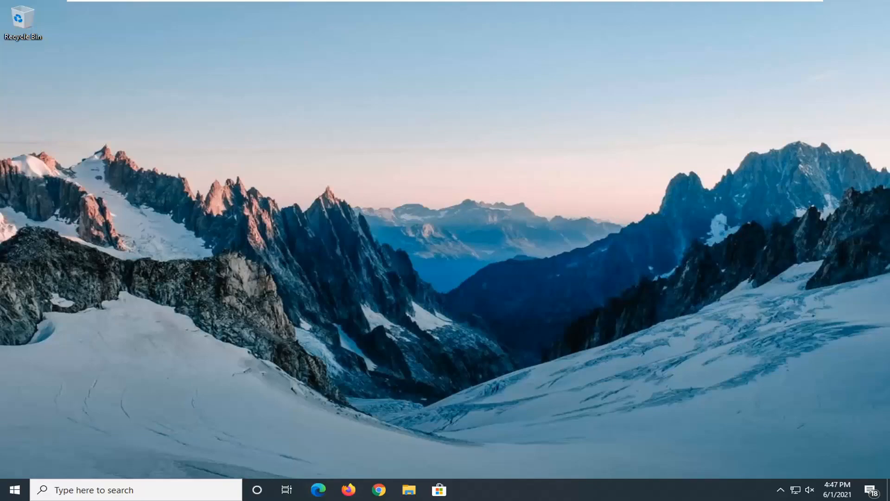
pyautogui.click(318, 489)
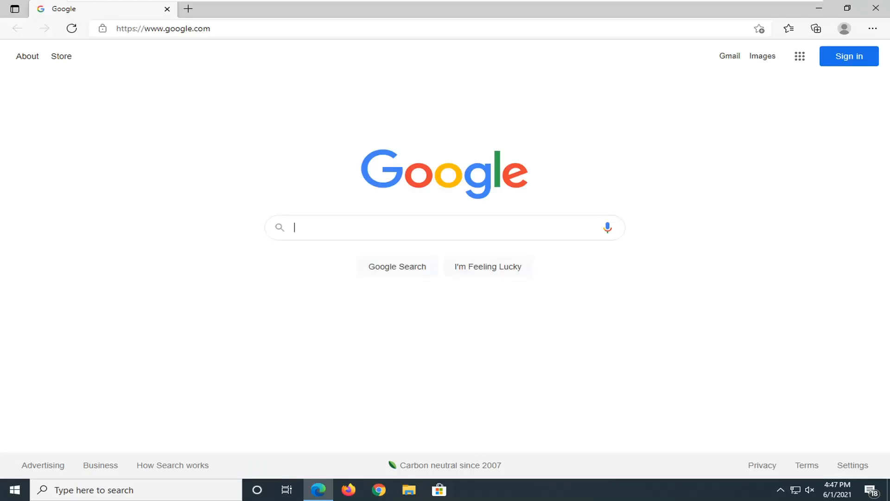
pyautogui.moveTo(874, 28)
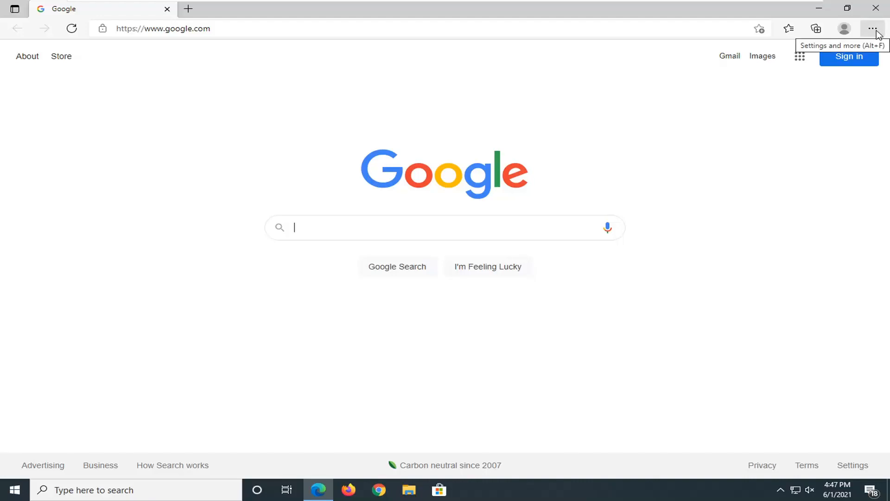
pyautogui.click(872, 28)
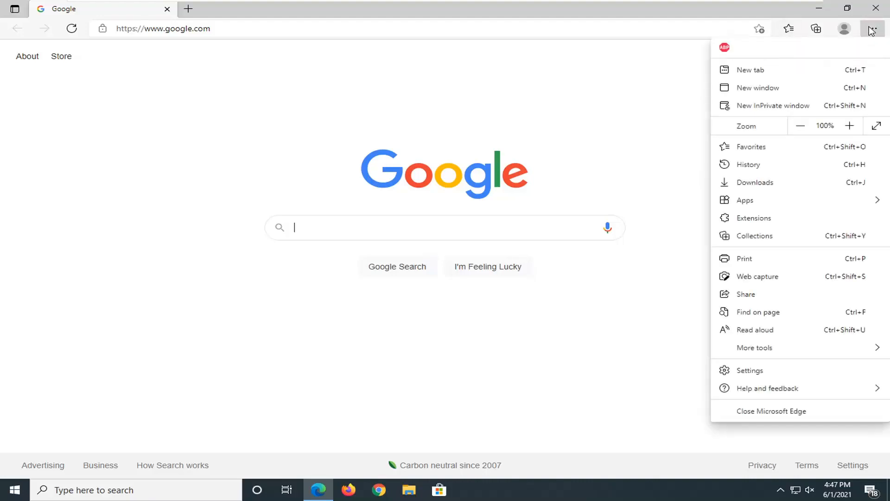
pyautogui.moveTo(756, 407)
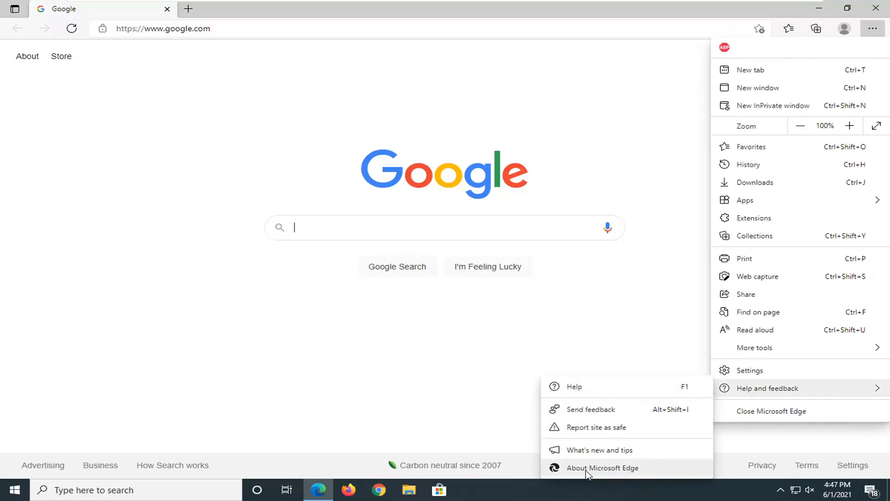
# View About Microsoft Edge confirming version 91.0.864.37 is up to date, then close Edge
pyautogui.click(603, 467)
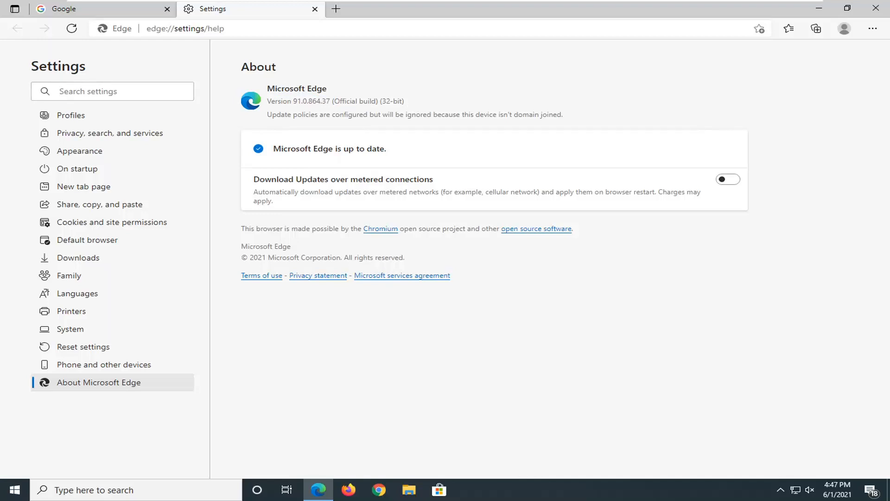
pyautogui.moveTo(493, 248)
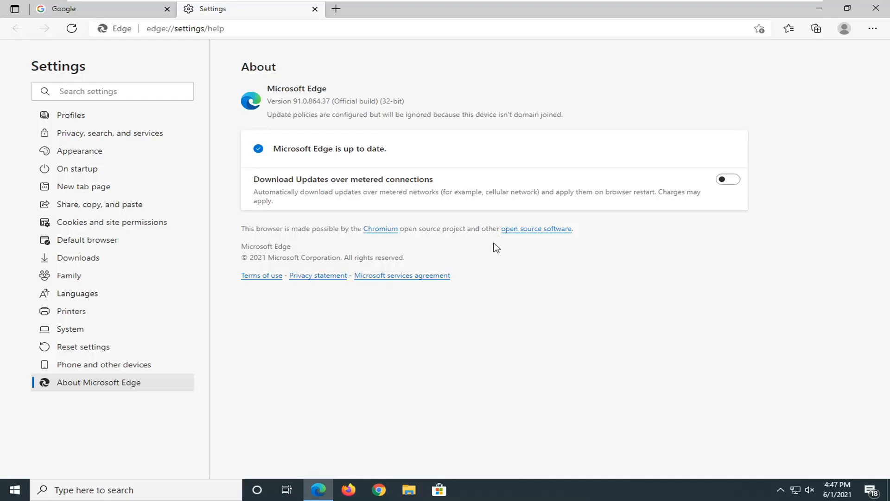
pyautogui.moveTo(875, 8)
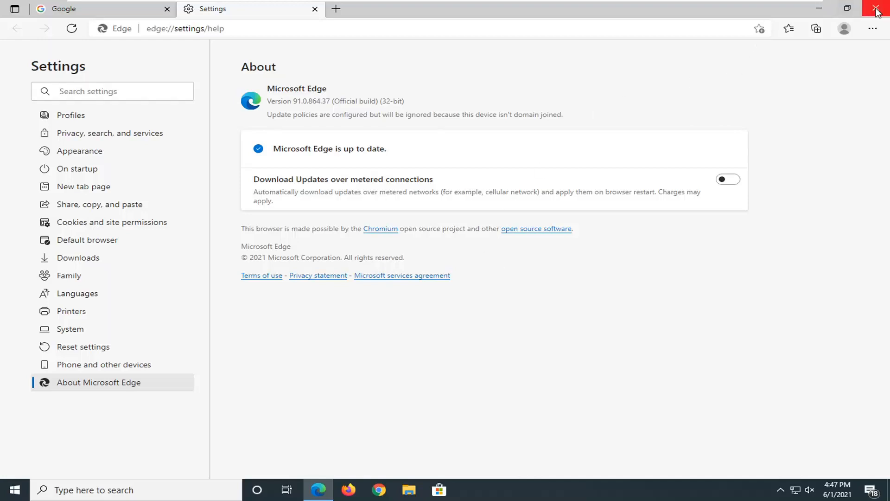
pyautogui.click(876, 8)
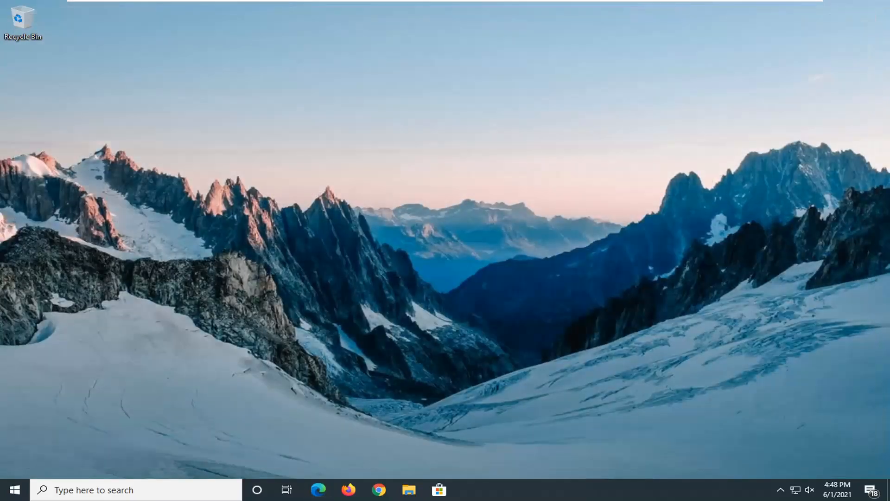